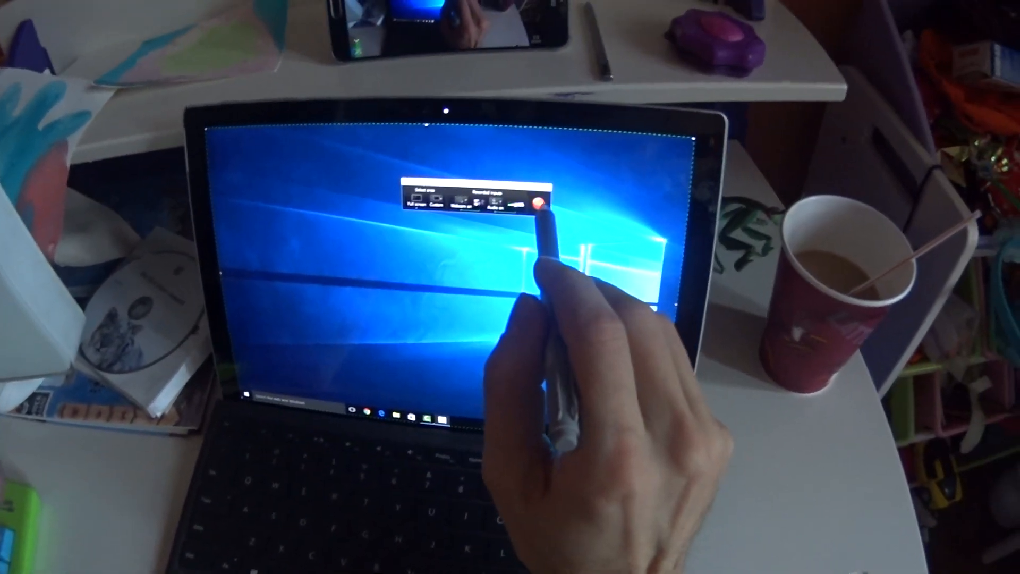
- Start a full-screen Camtasia recording of the desktop with the Rec button
click(538, 203)
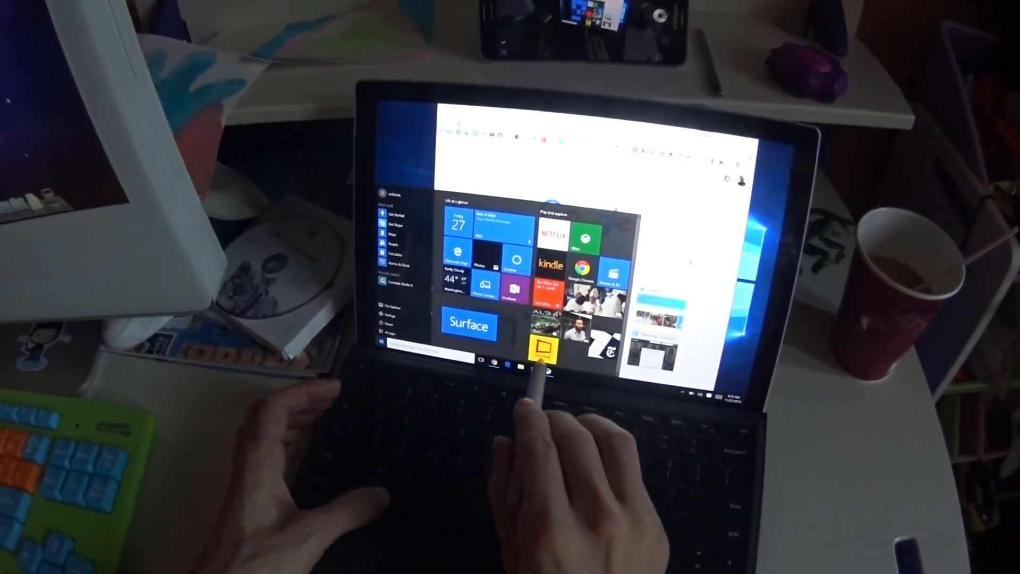
- Launch Fresh Paint from the Windows taskbar icon
click(548, 341)
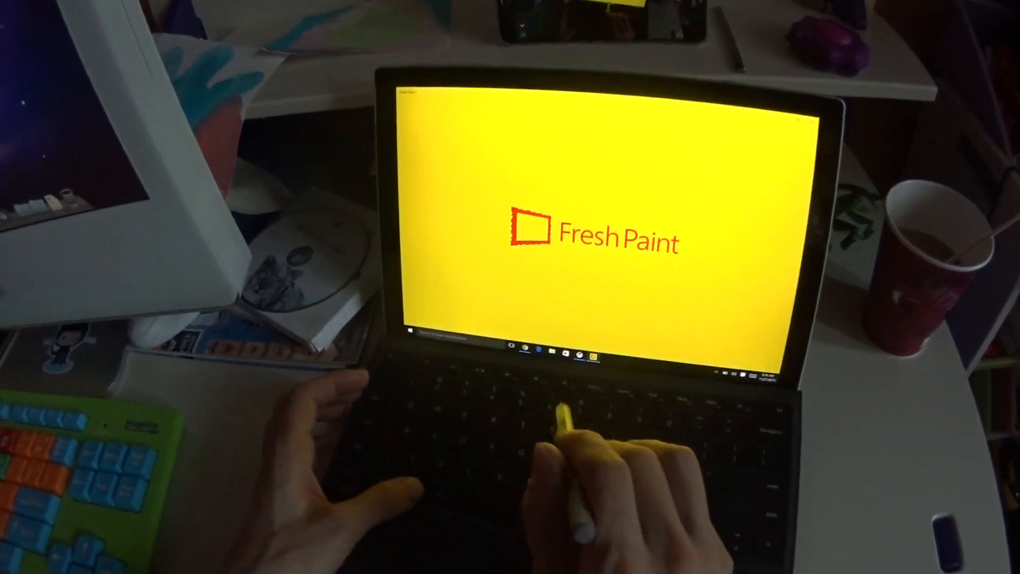